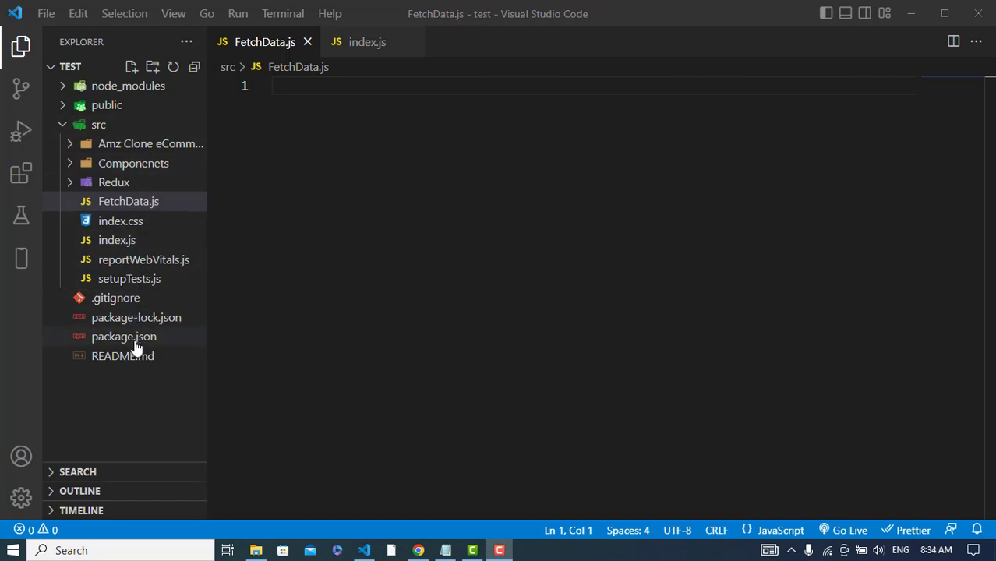
# Confirm axios is a listed dependency and insert the component snippet into FetchData.js
pyautogui.click(124, 336)
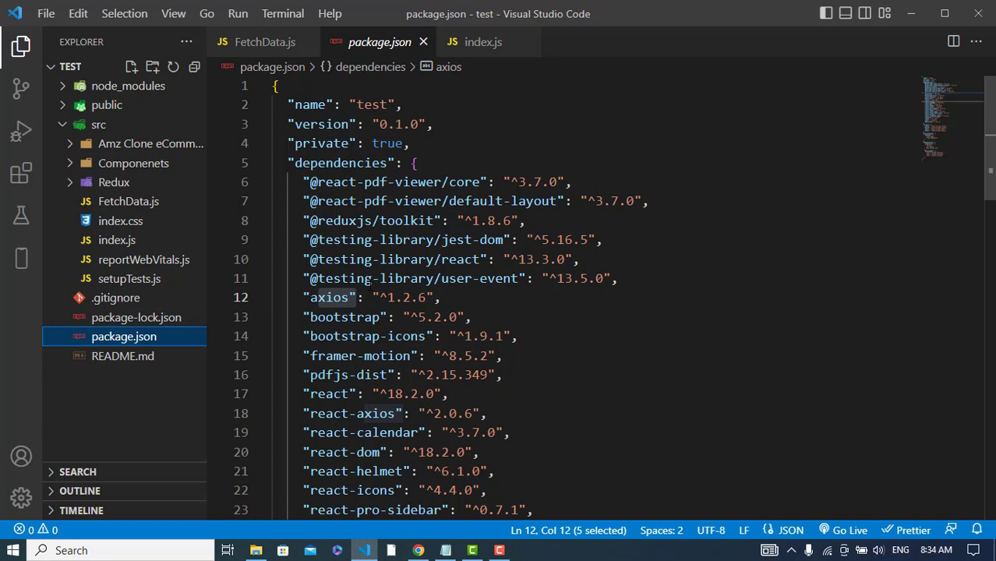
pyautogui.click(128, 201)
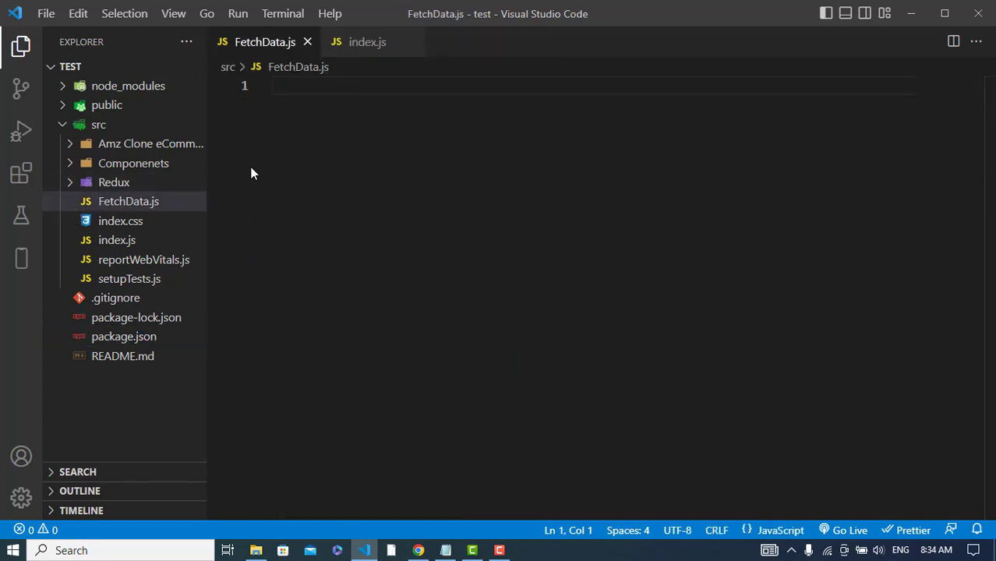
pyautogui.click(116, 239)
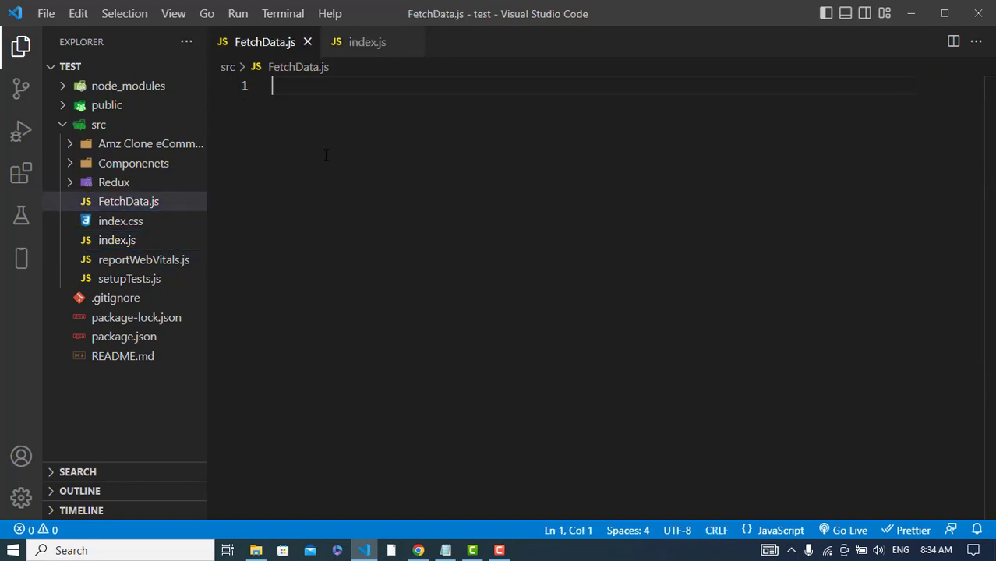
pyautogui.click(21, 46)
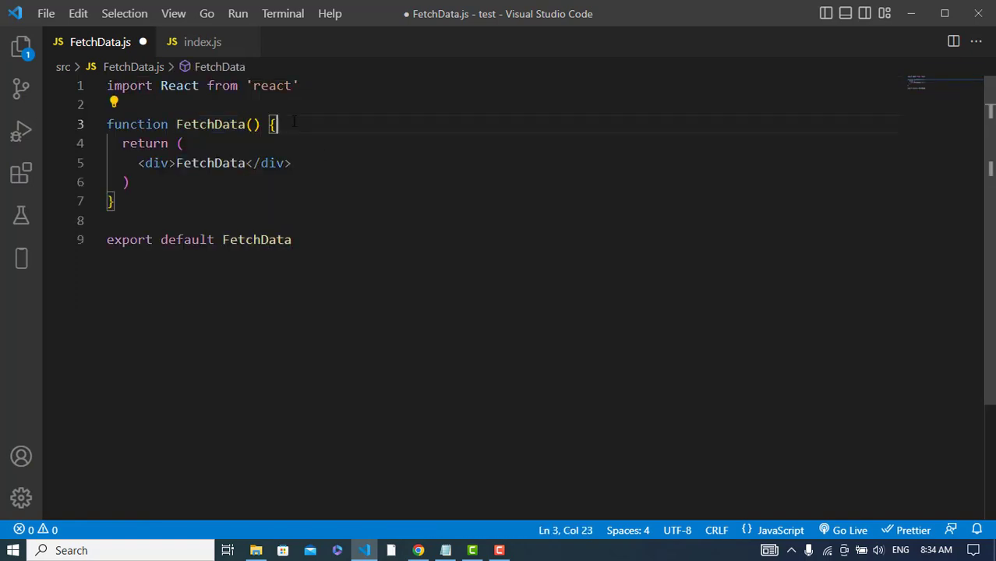
# Add const [records, setRecords] = useState([]) with useState auto-imported from react
pyautogui.write('const')
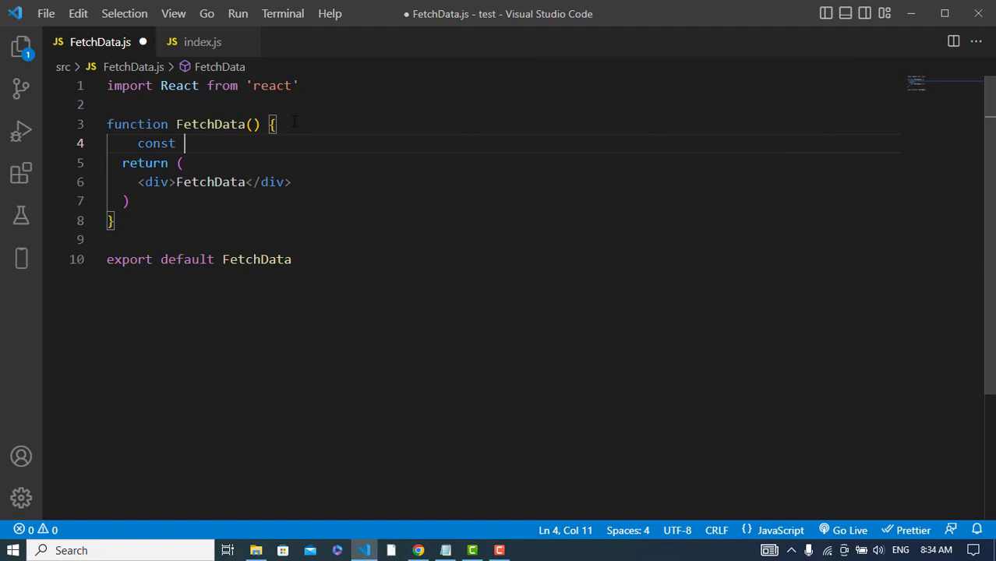
pyautogui.write('[reco')
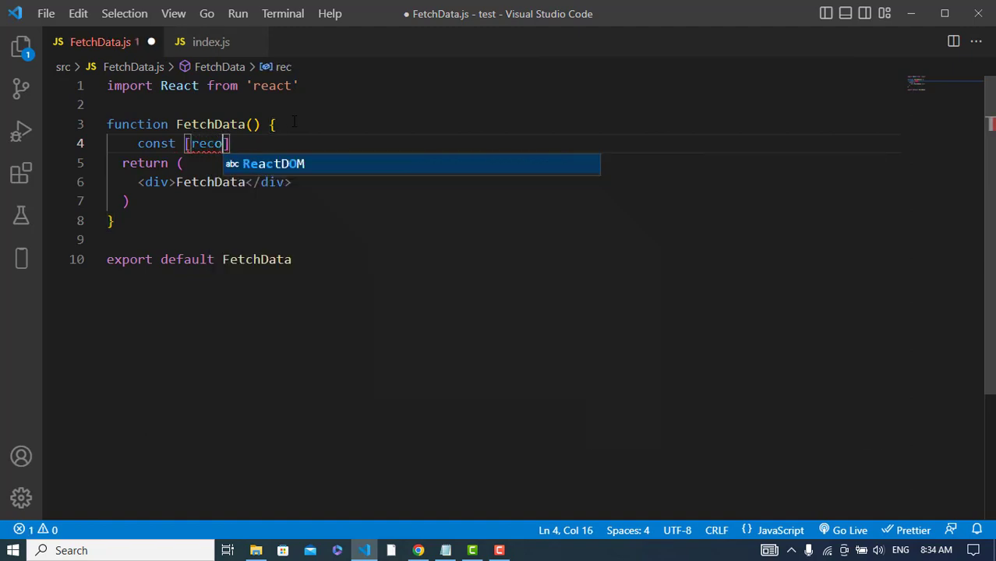
pyautogui.write('rds, set')
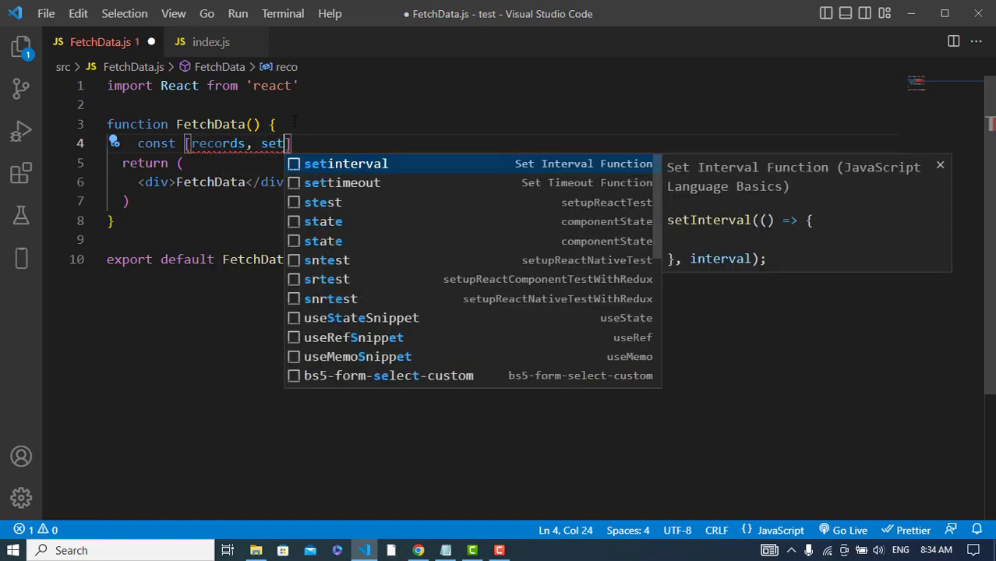
pyautogui.write('Records')
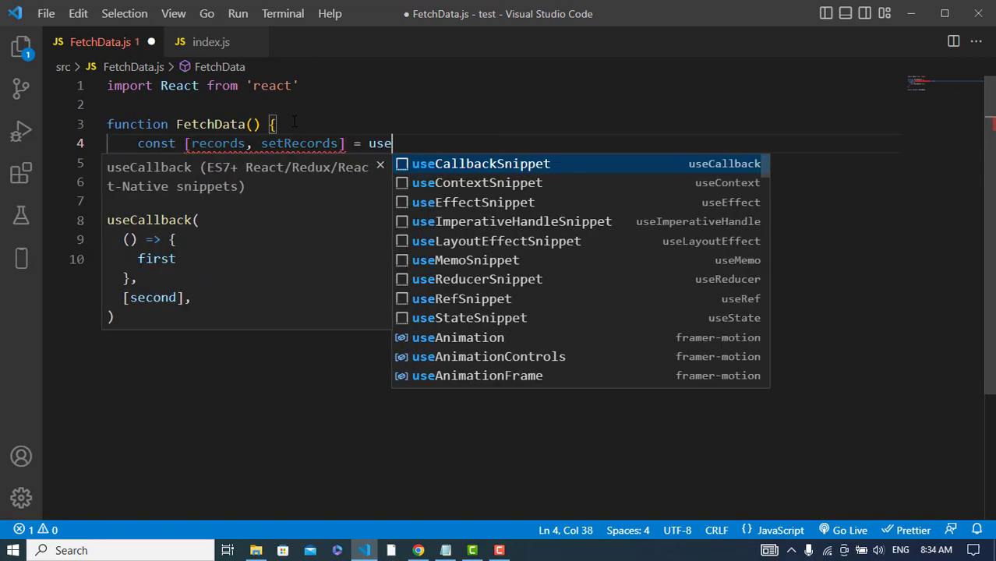
pyautogui.write('Sta')
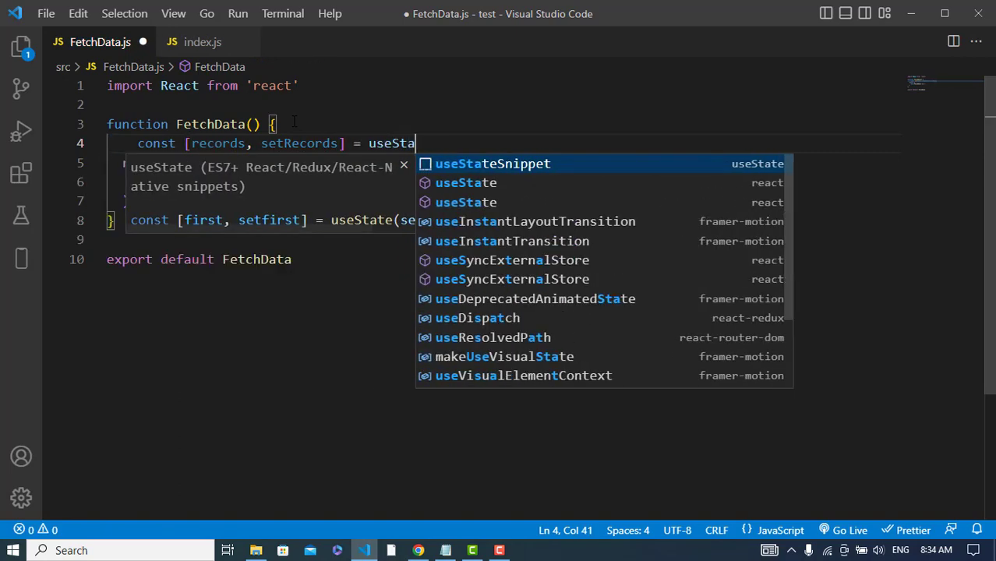
pyautogui.press('Tab')
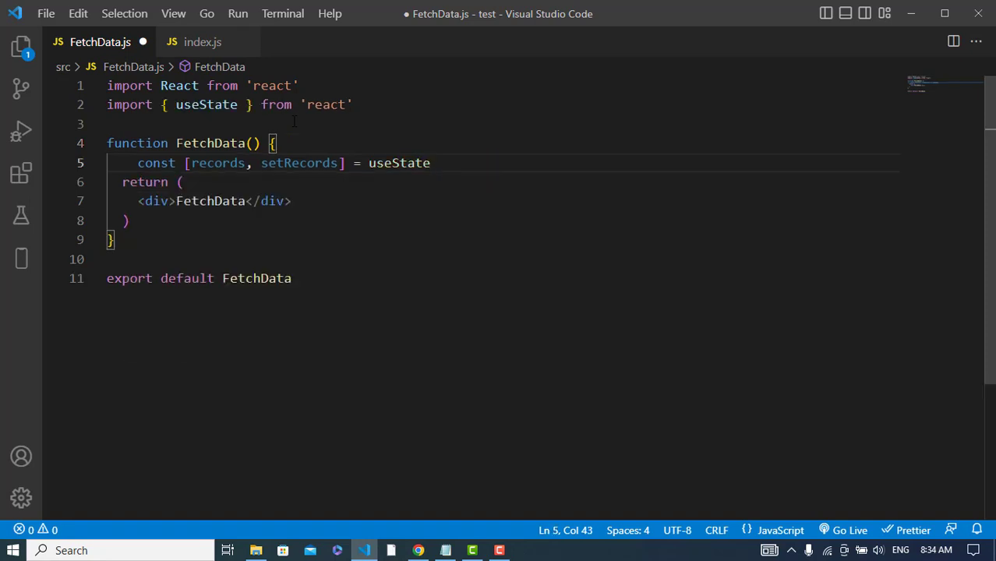
pyautogui.write('([])')
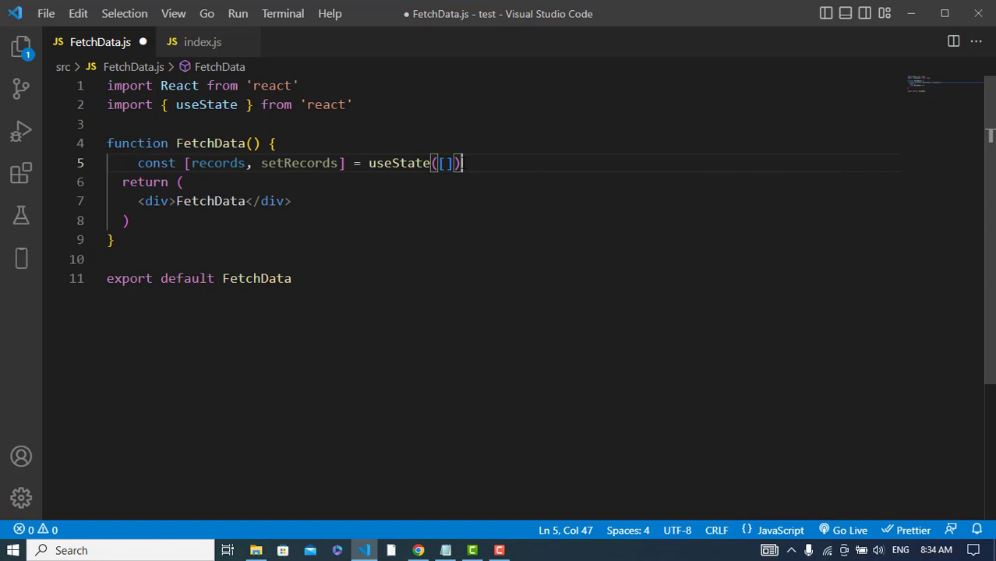
# Add an empty useEffect with an empty [] dependency array
pyautogui.write('u')
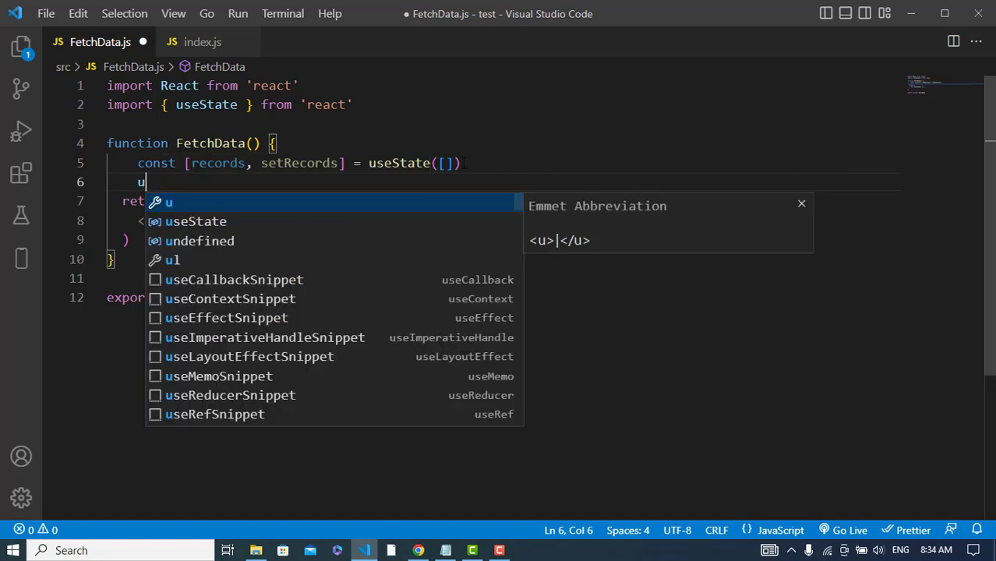
pyautogui.write('seEffect(()=> {')
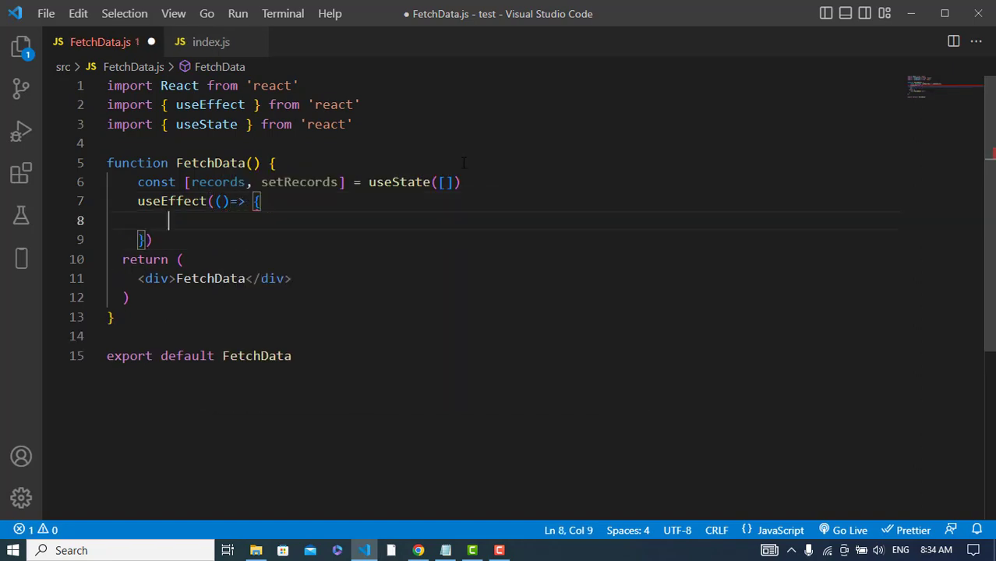
pyautogui.write(', [')
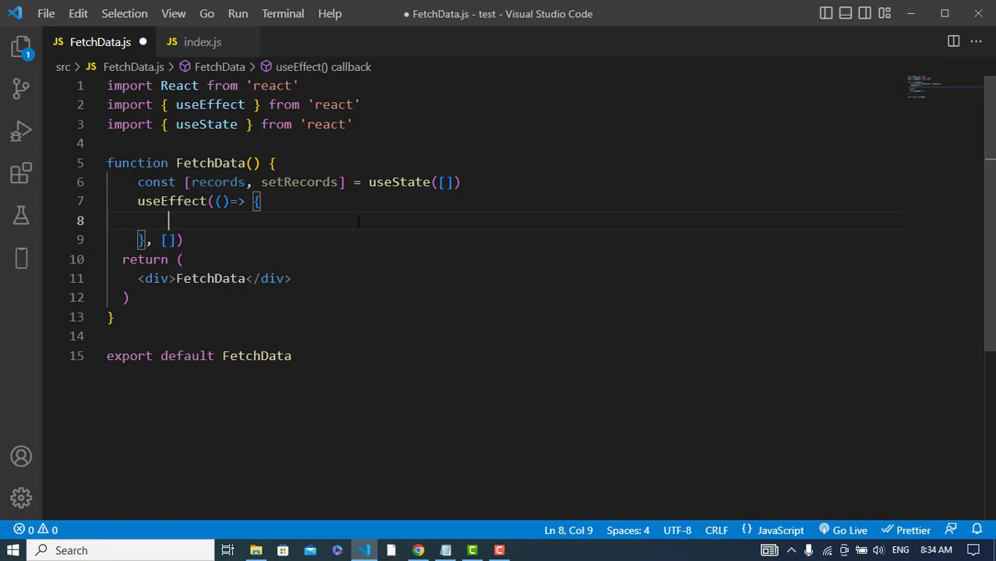
pyautogui.write('axios')
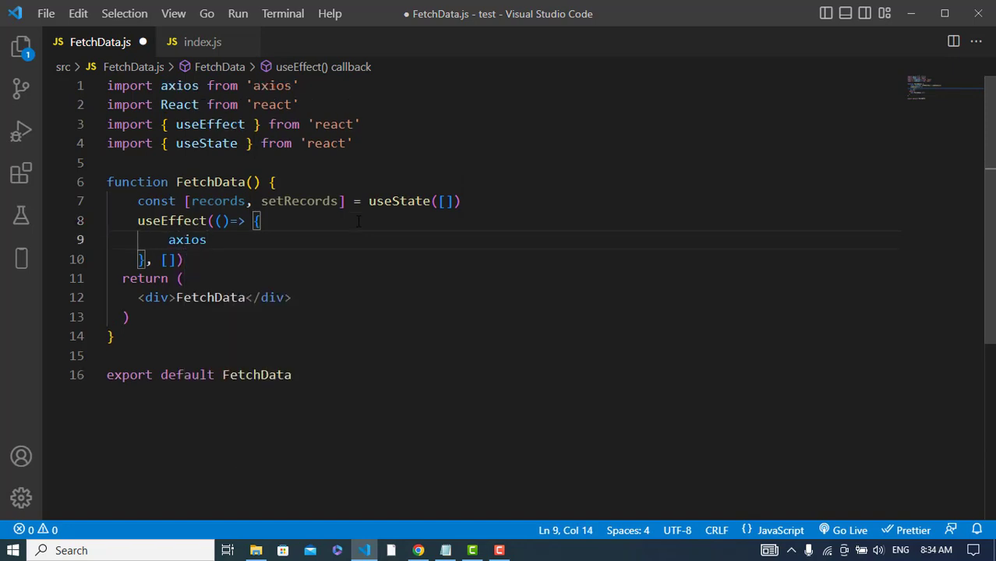
pyautogui.write('.get()')
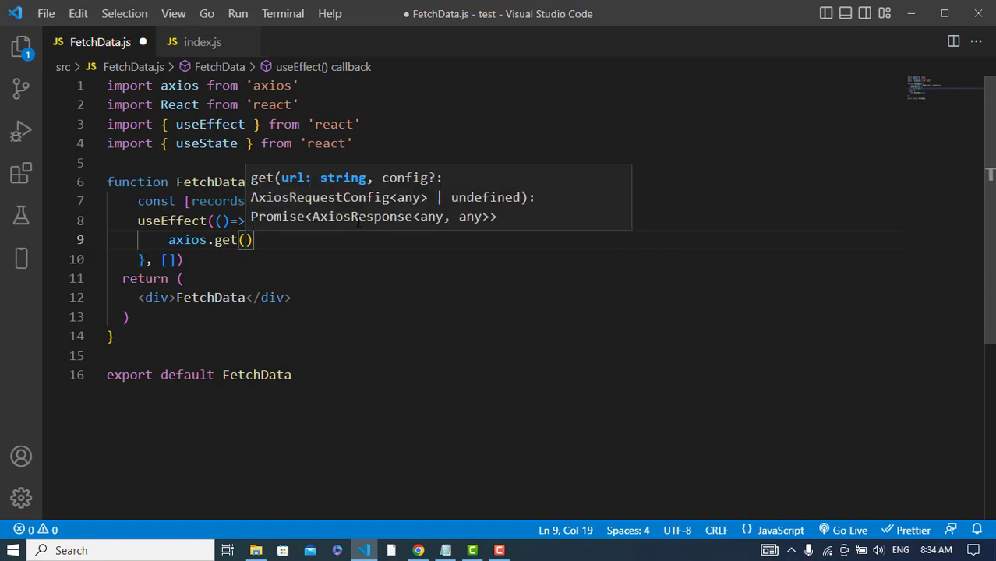
pyautogui.write("''")
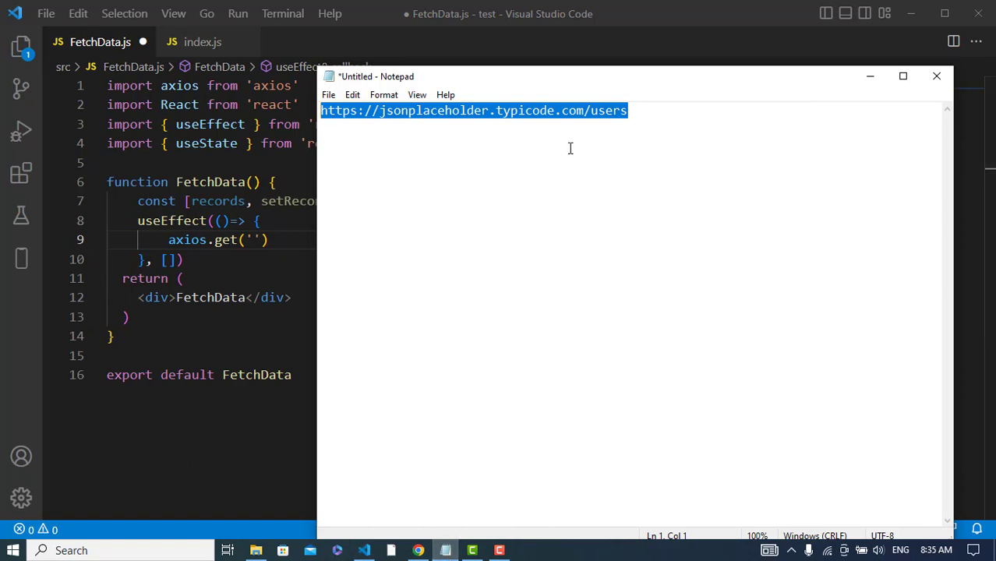
pyautogui.moveTo(570, 124)
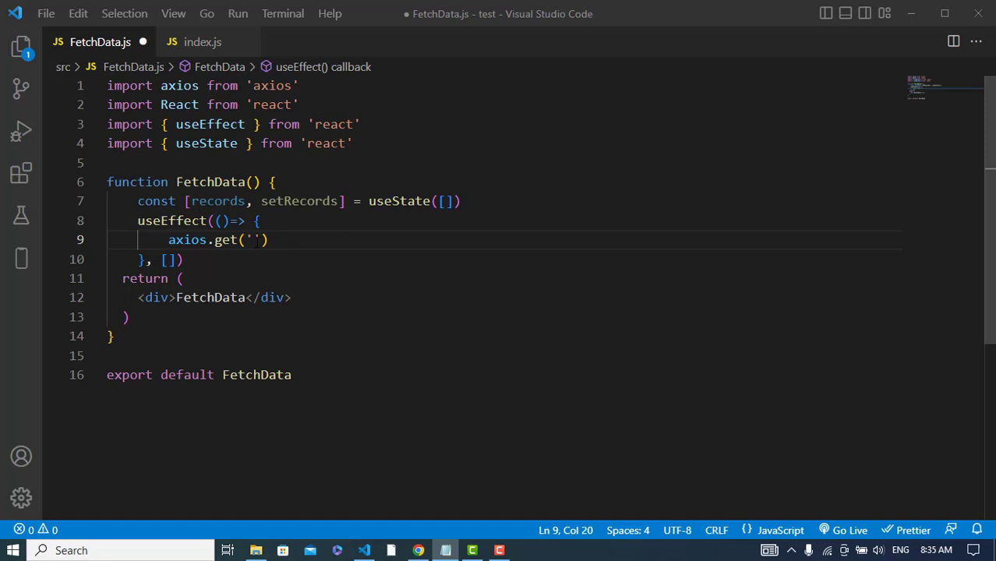
pyautogui.write('https://jsonplaceholder.typicode.com/users')
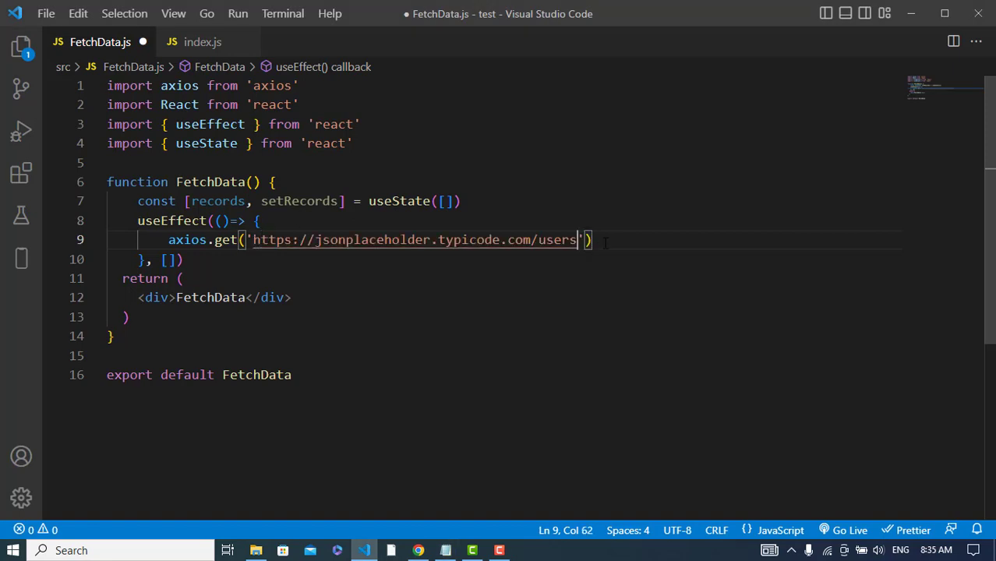
pyautogui.write('.then')
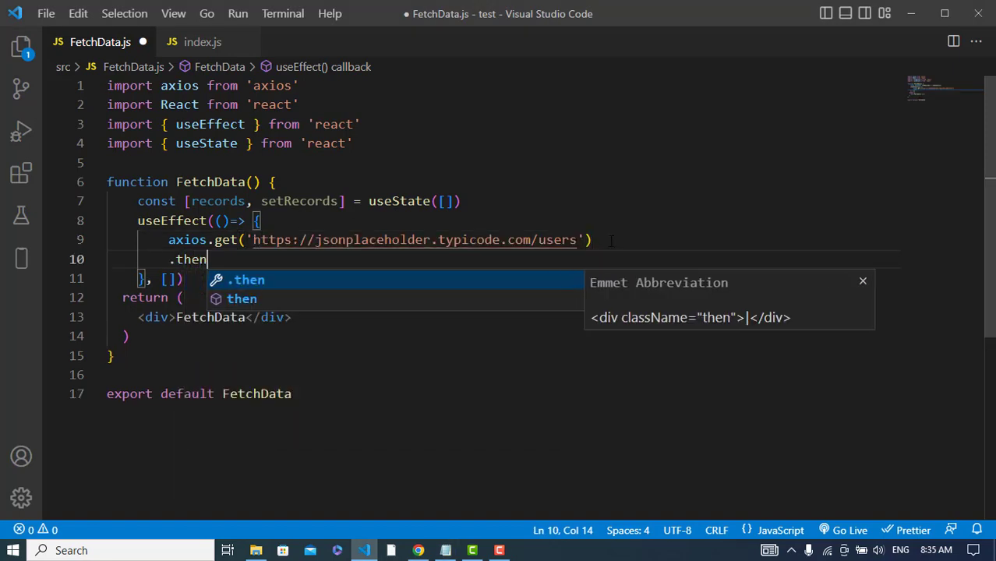
pyautogui.write('(res =')
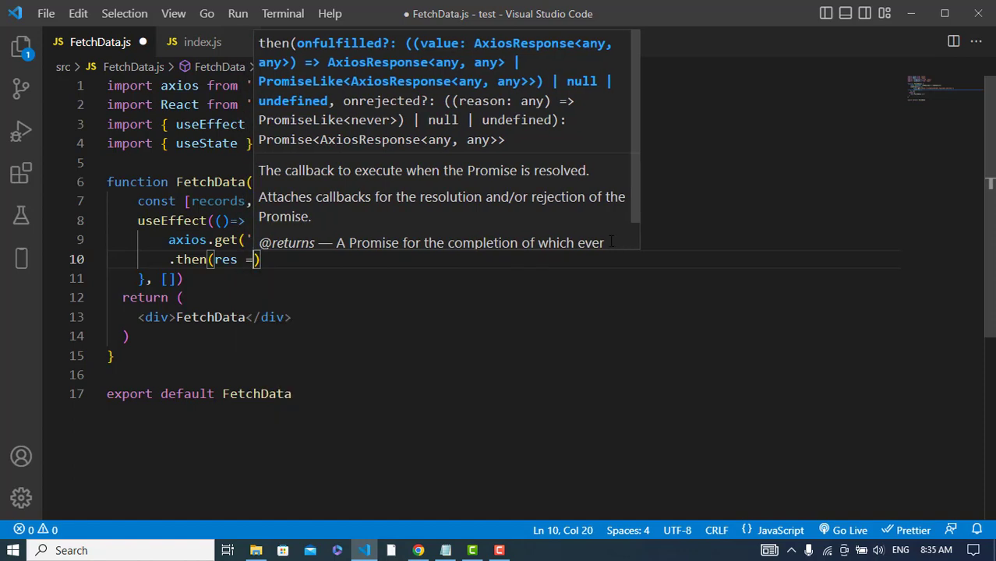
pyautogui.write('{}')
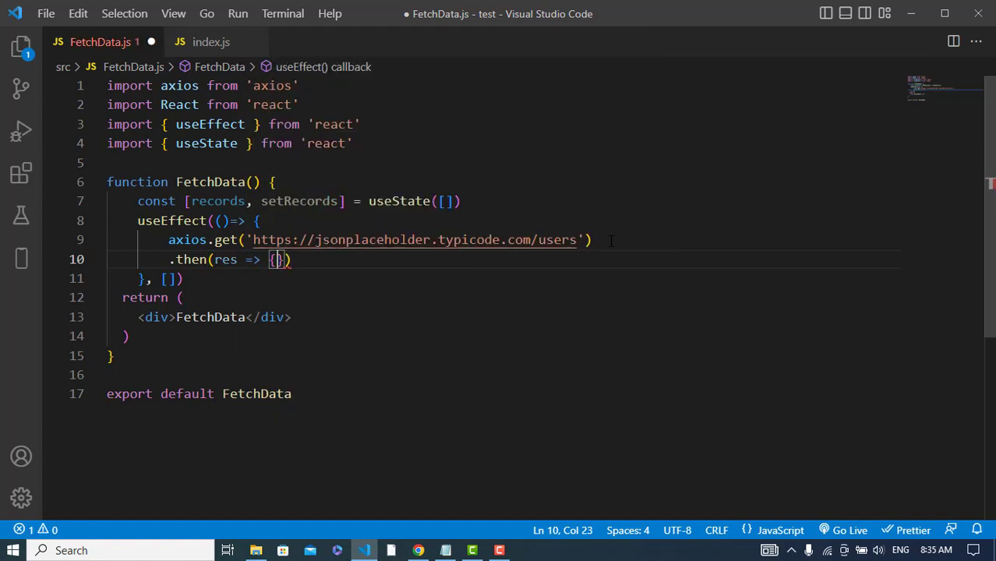
pyautogui.write('setRecords(res.data')
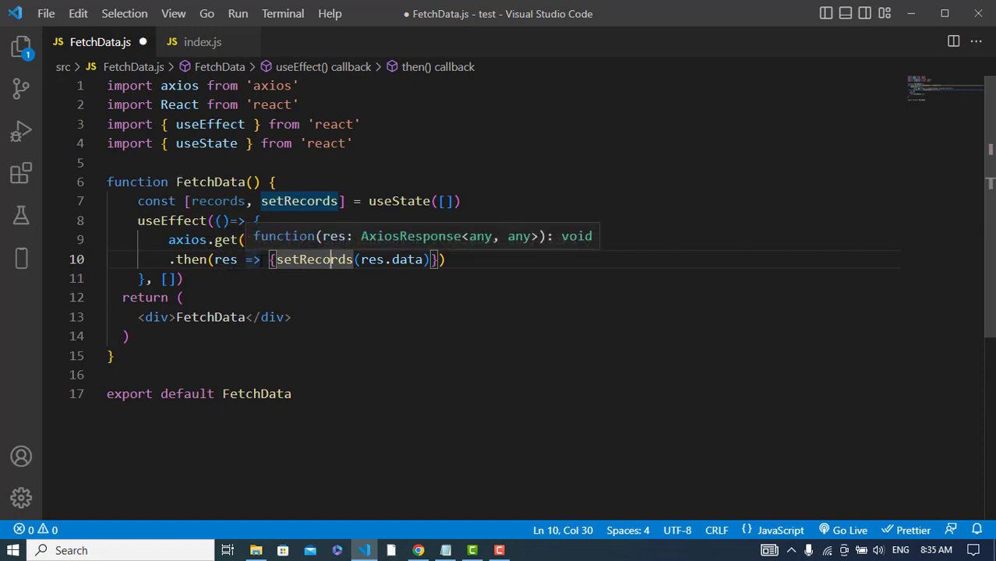
# Re-enter the quoted users URL and add .catch(err => console.log(err))
pyautogui.write("'https://jsonplaceholder.typicode.com/users'")
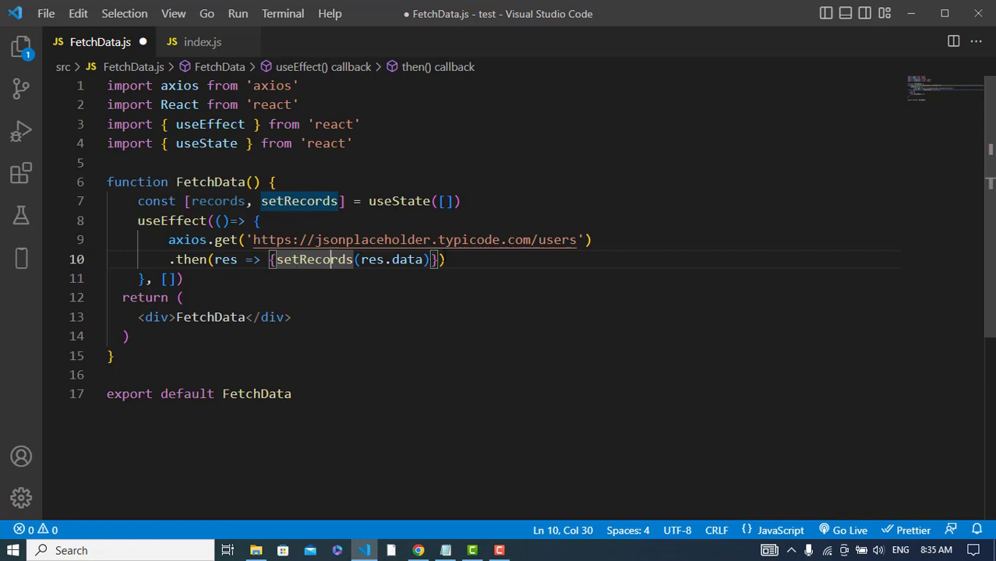
pyautogui.write('.ca')
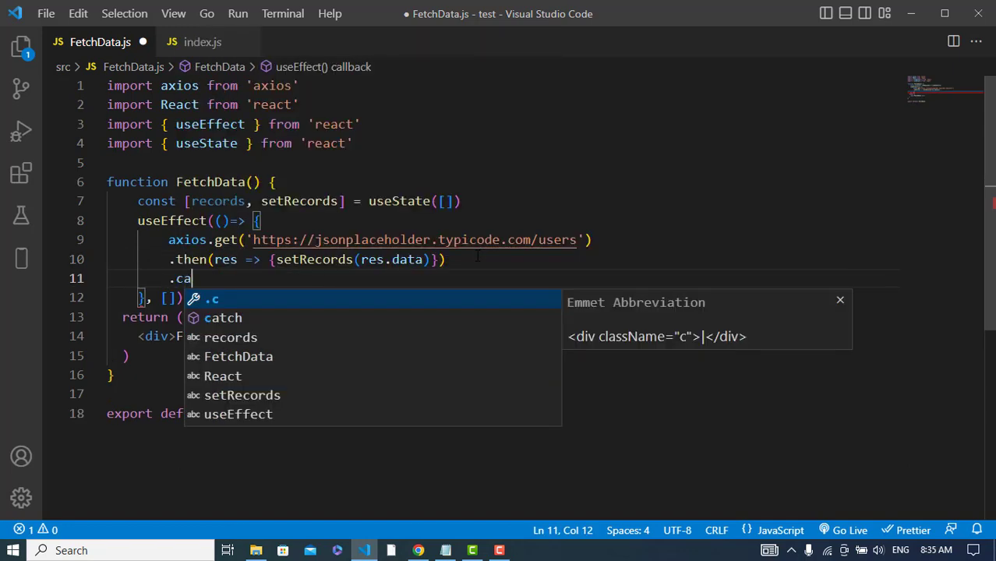
pyautogui.write('tc')
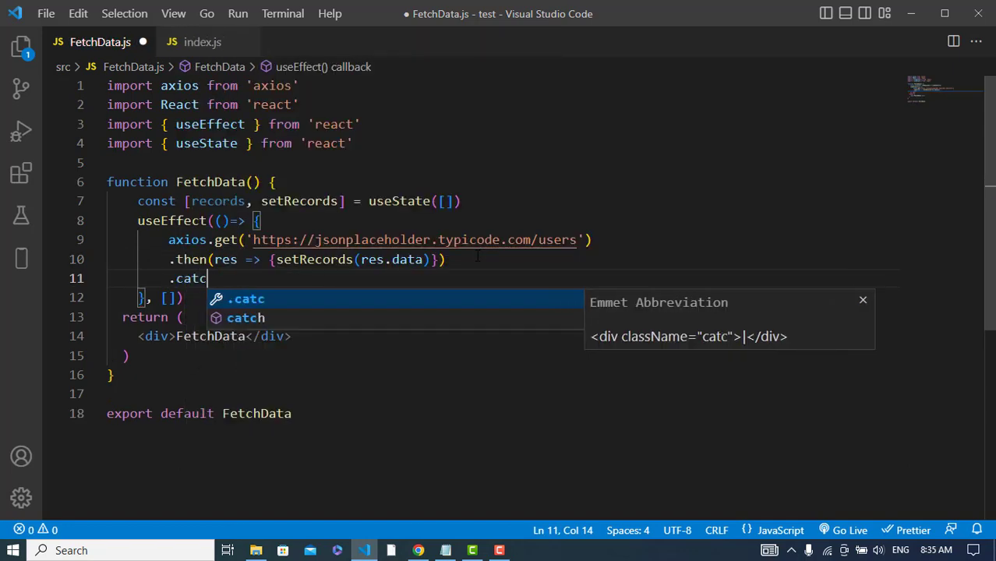
pyautogui.write('h(err => console.log')
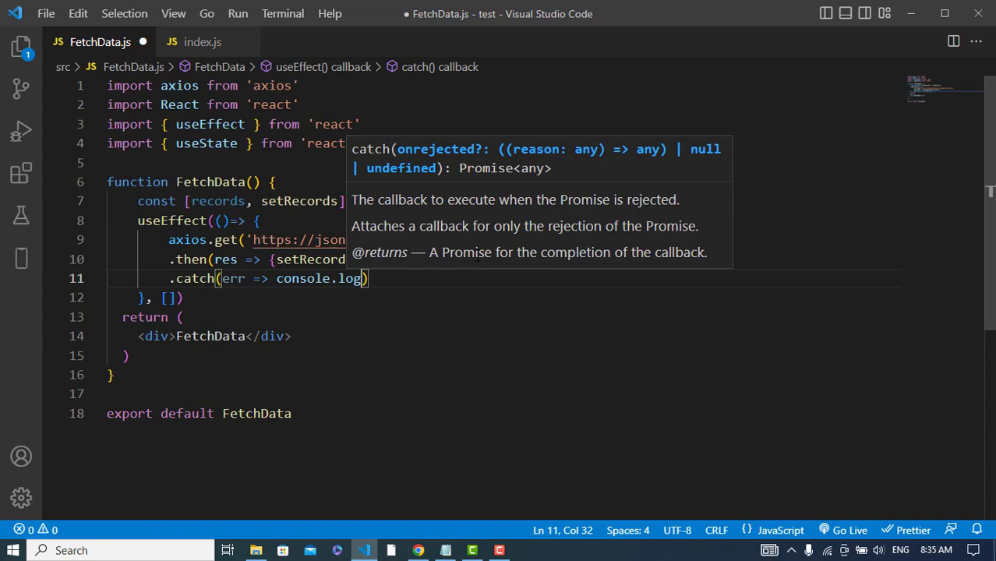
pyautogui.write('err')
pyautogui.write('<table>')
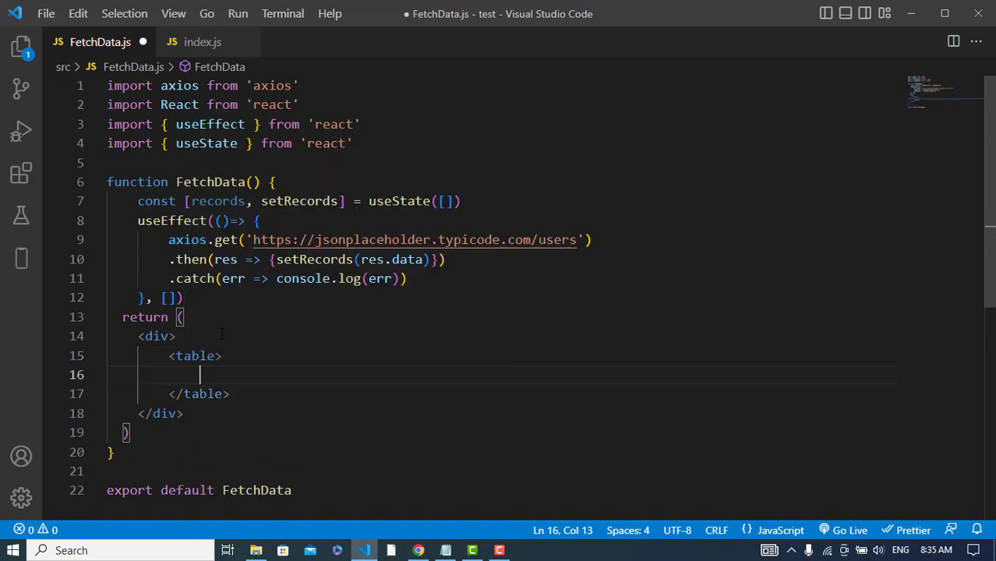
# Build a table with a thead row of ID and Name header cells
pyautogui.write('<tbody>')
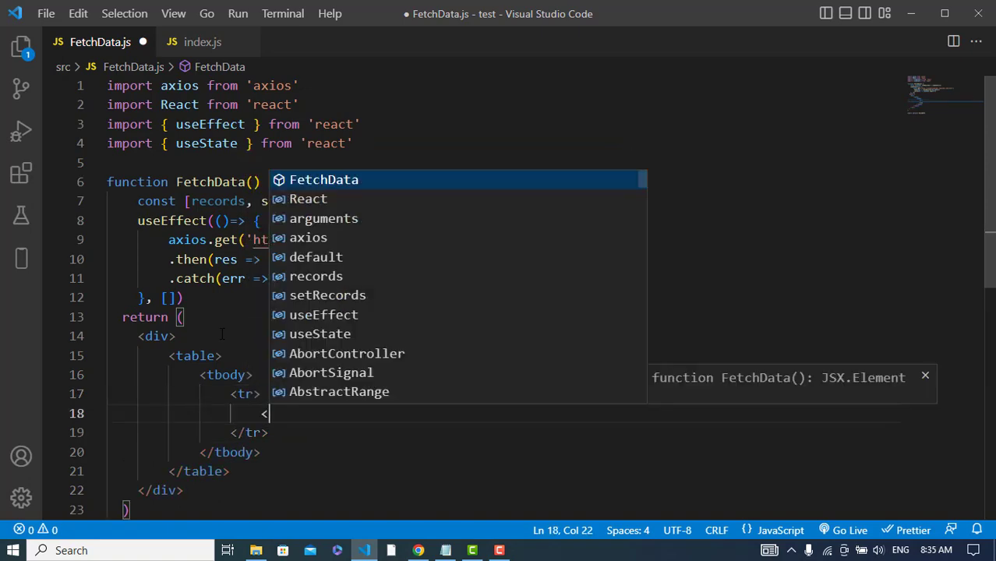
pyautogui.write('th>ID</th>')
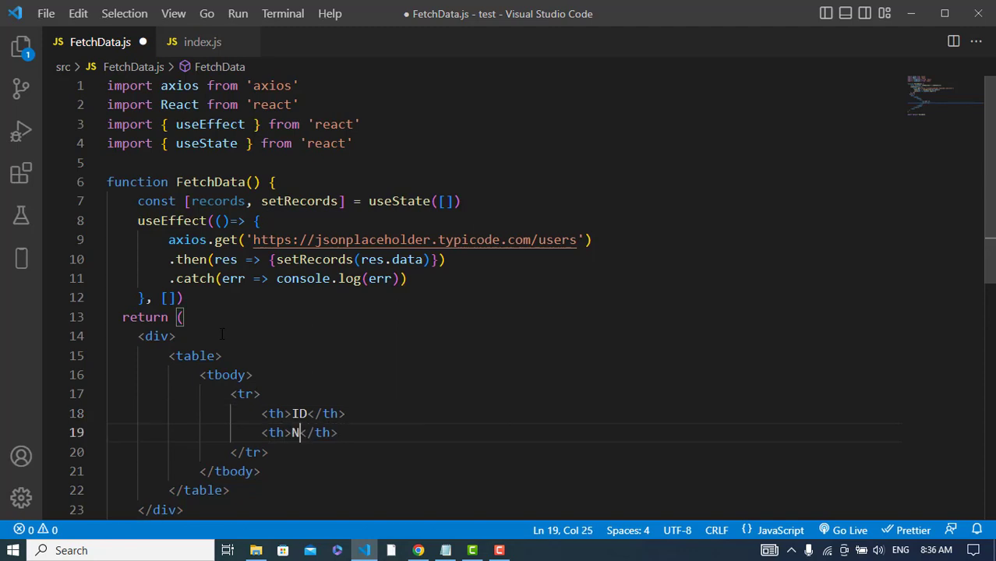
pyautogui.write('ame')
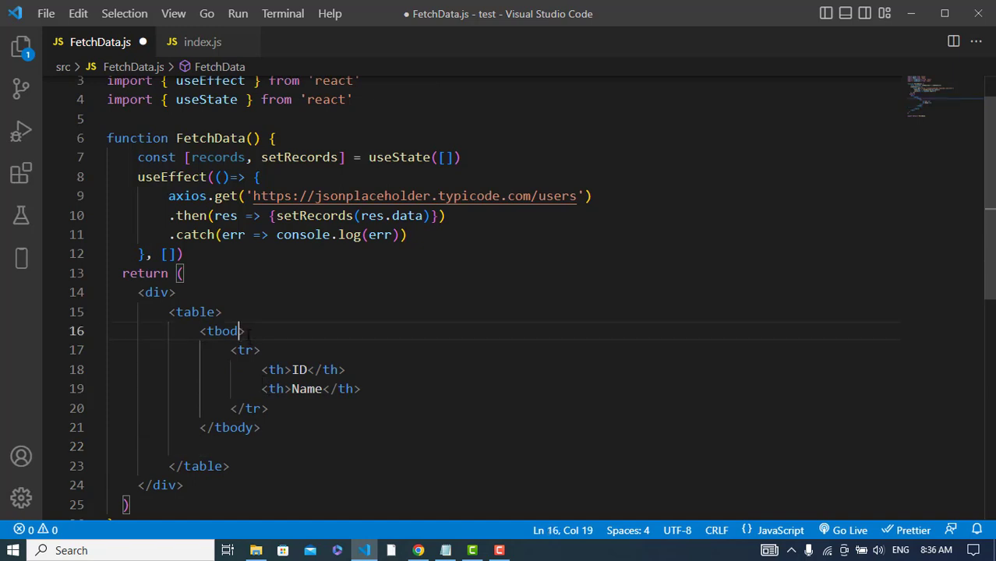
pyautogui.write('head')
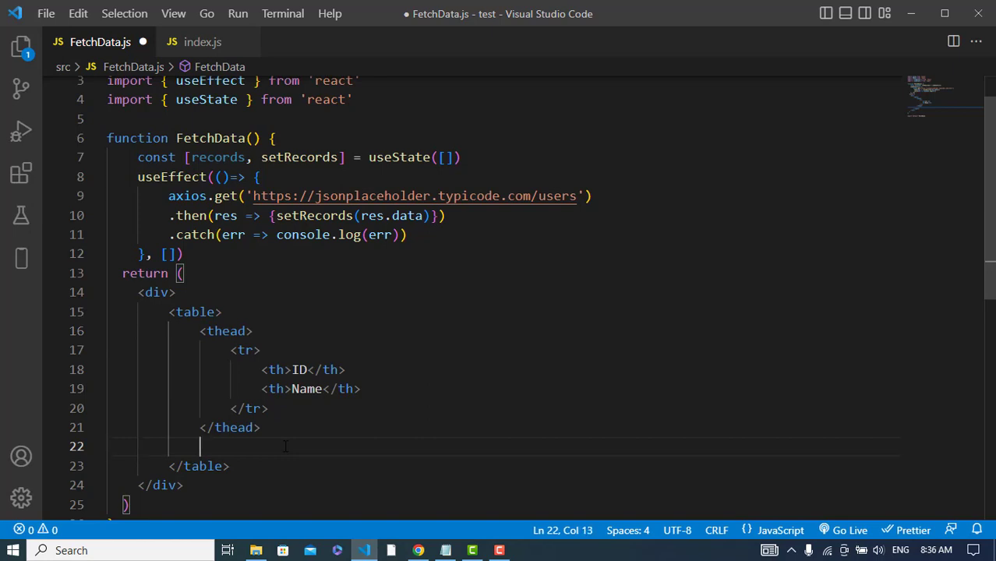
# Add a tbody with a placeholder td row, then cut that row out
pyautogui.write('<tbody>')
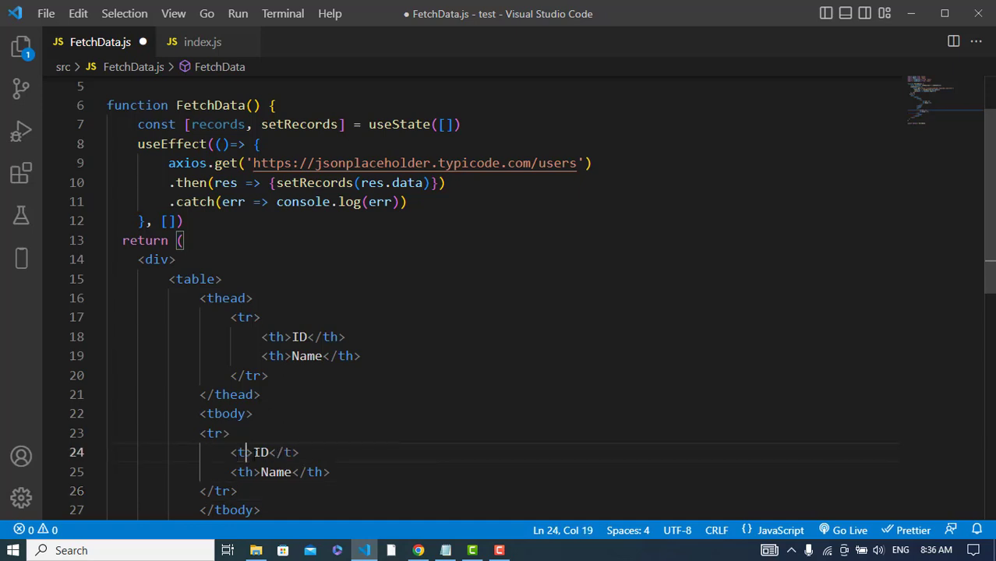
pyautogui.write('d')
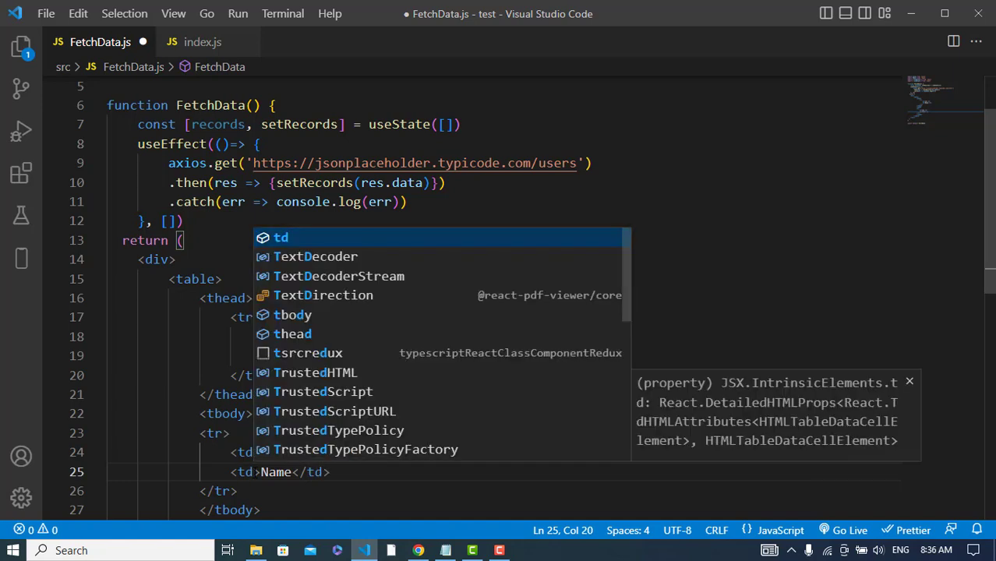
pyautogui.press('Escape')
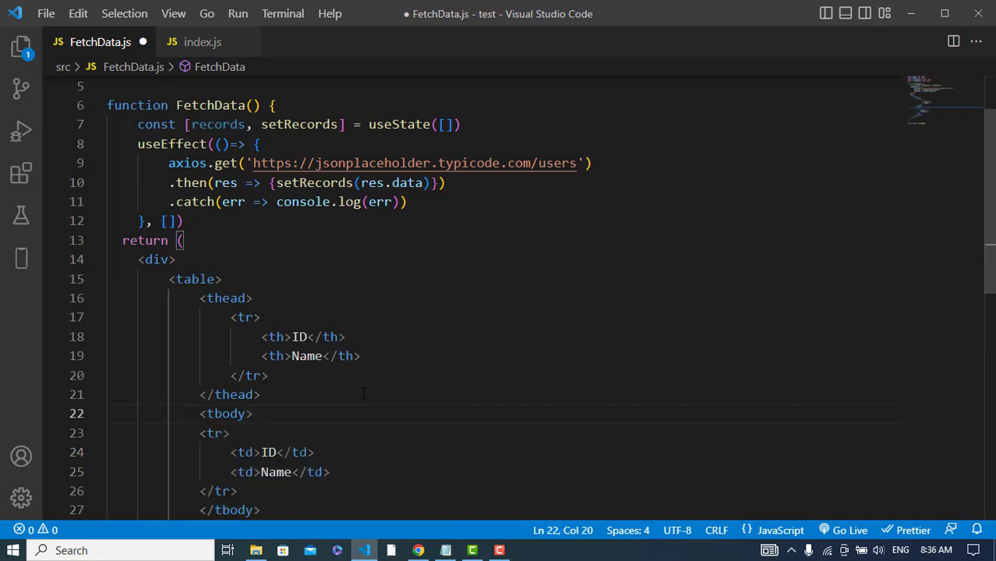
pyautogui.moveTo(256, 491)
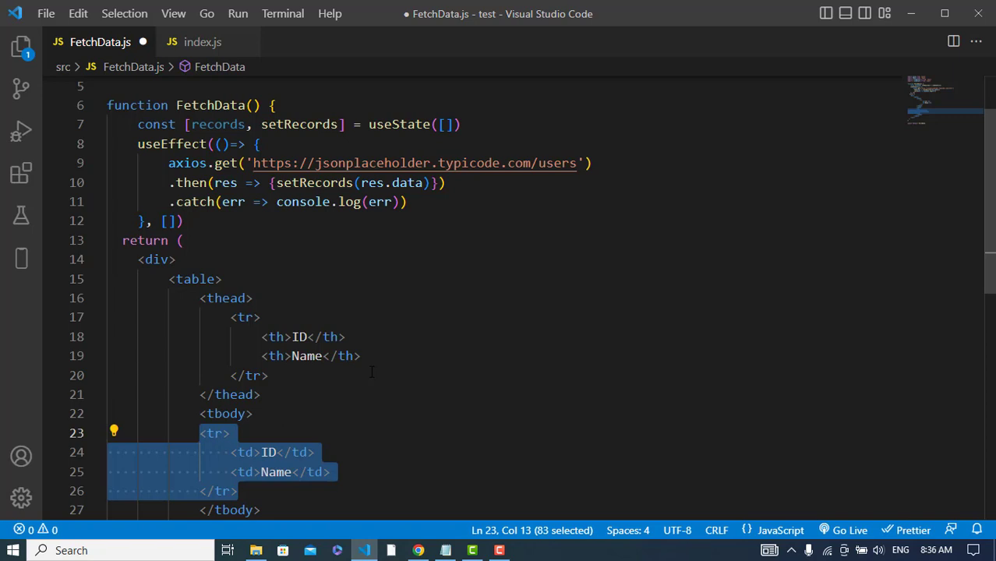
pyautogui.press('Delete')
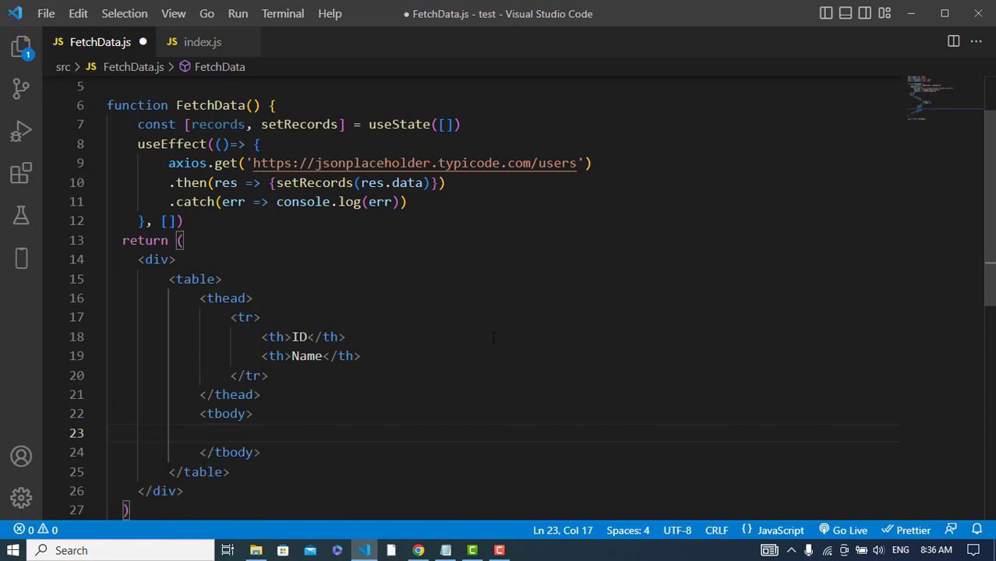
pyautogui.write('records.map(())}')
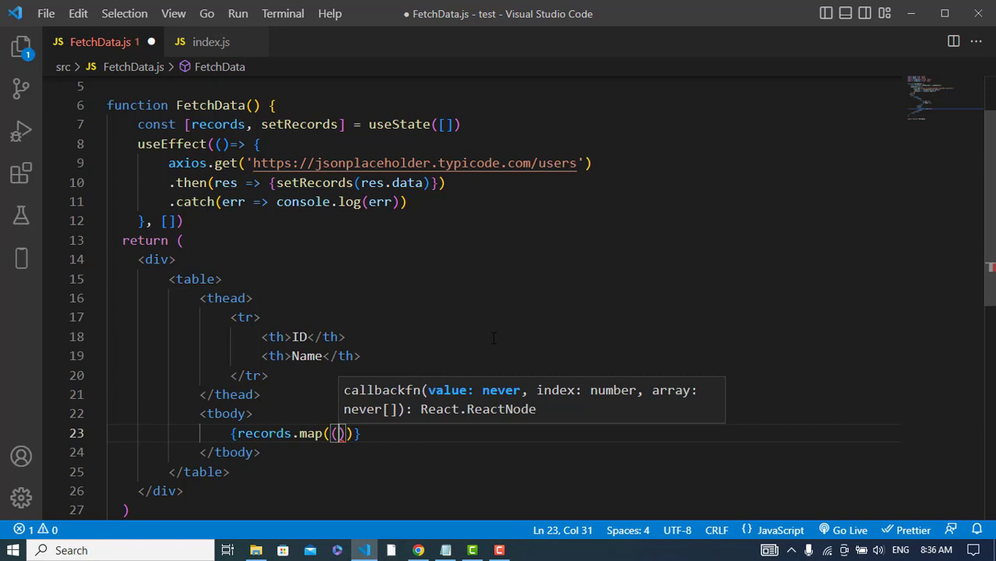
# Map records into rows keyed by i showing {r.id} and {r.name}, then save
pyautogui.write('r, i')
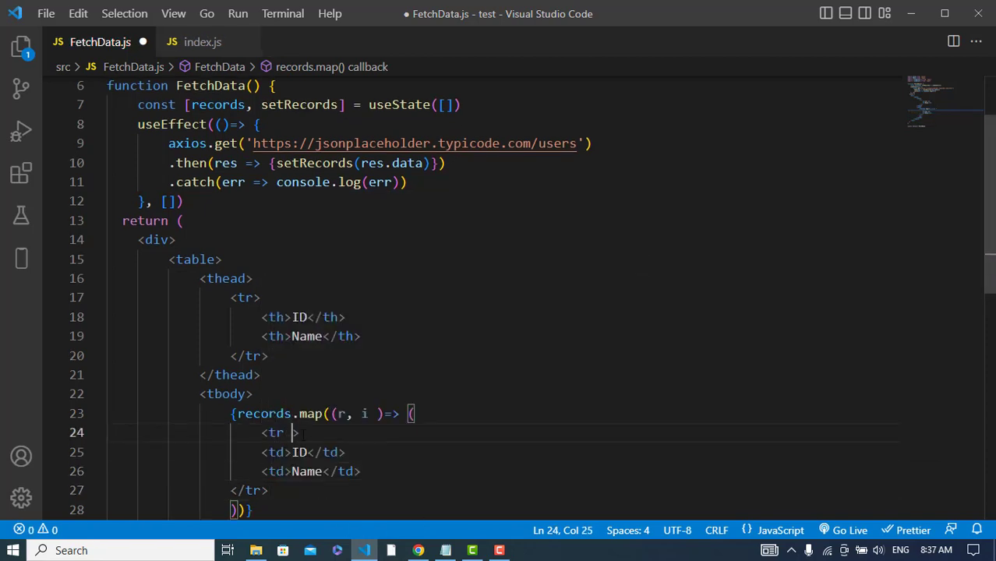
pyautogui.write('key={i')
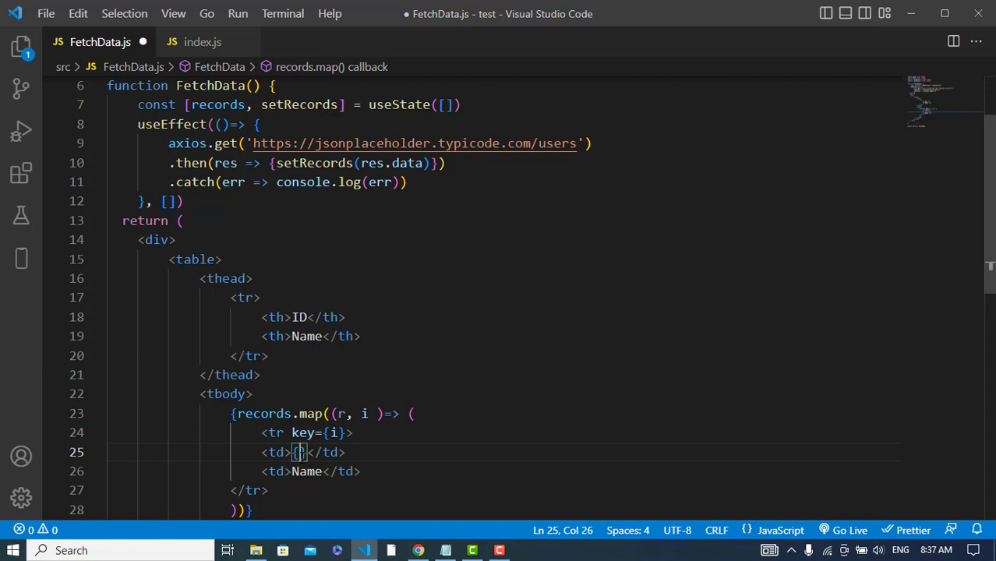
pyautogui.write('r.id')
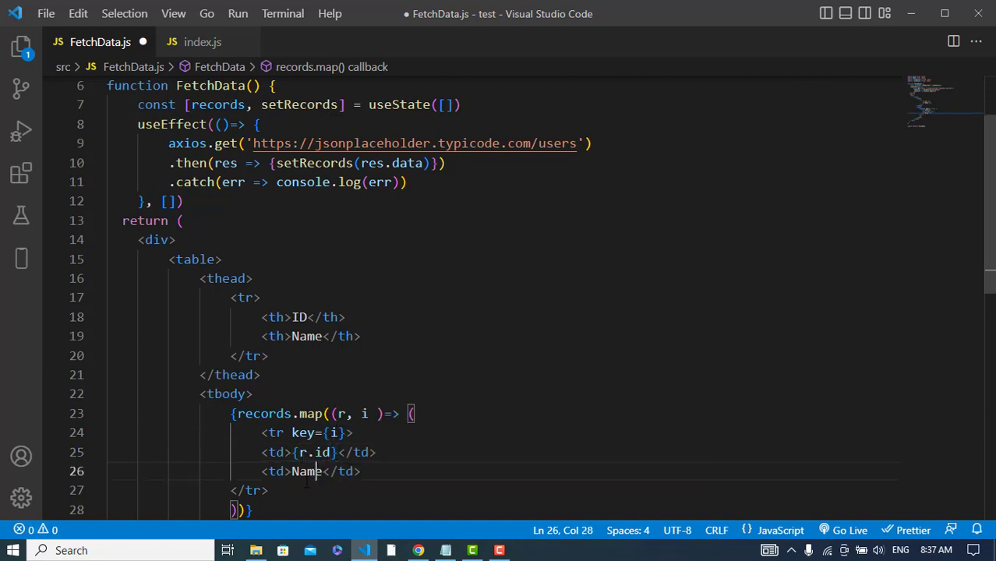
pyautogui.doubleClick(307, 471)
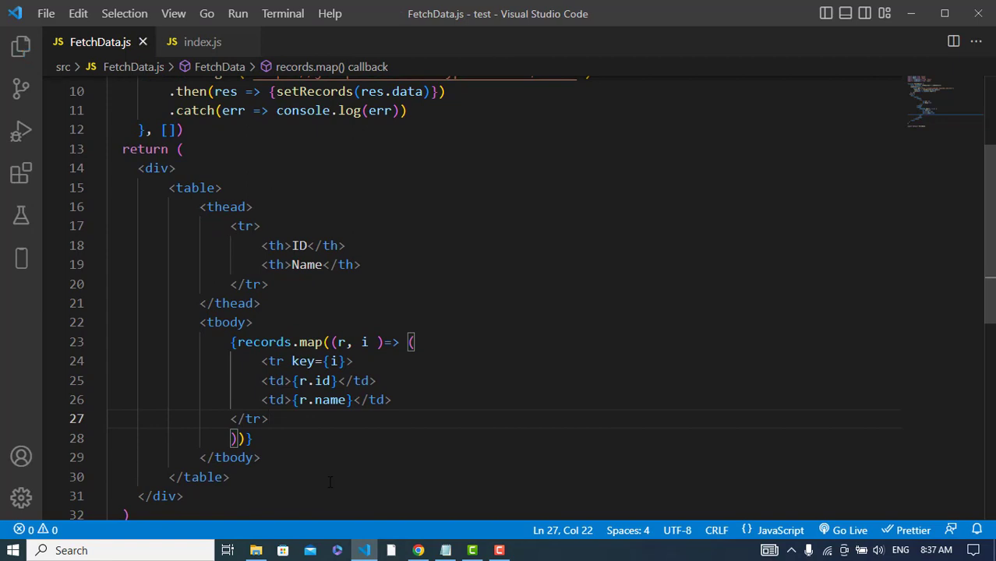
pyautogui.click(282, 13)
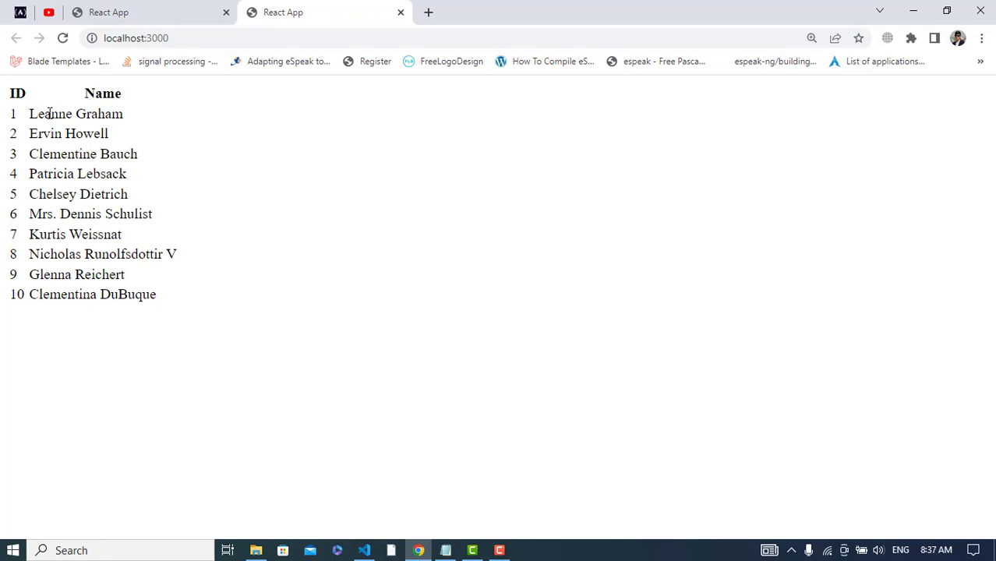
pyautogui.moveTo(87, 183)
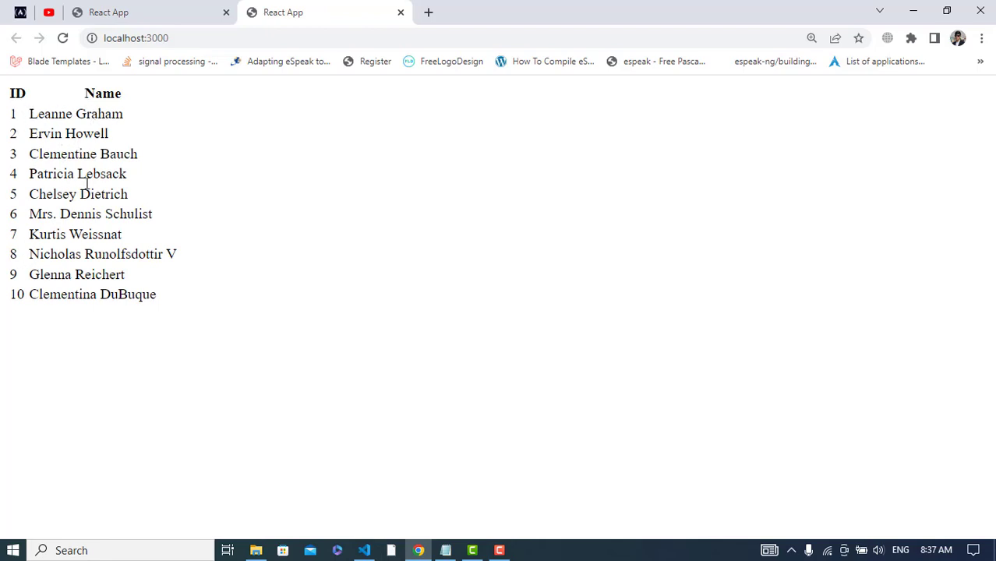
pyautogui.moveTo(246, 292)
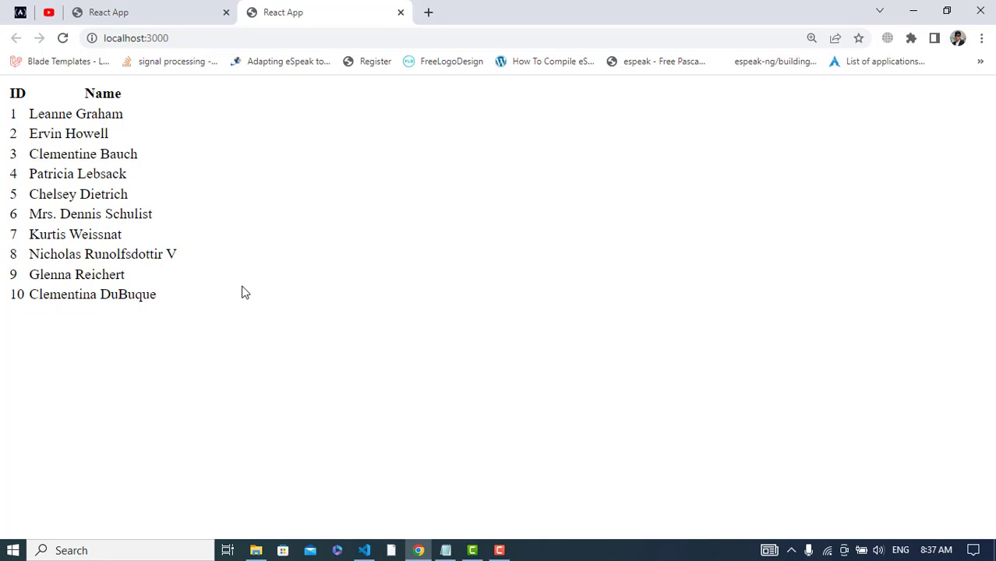